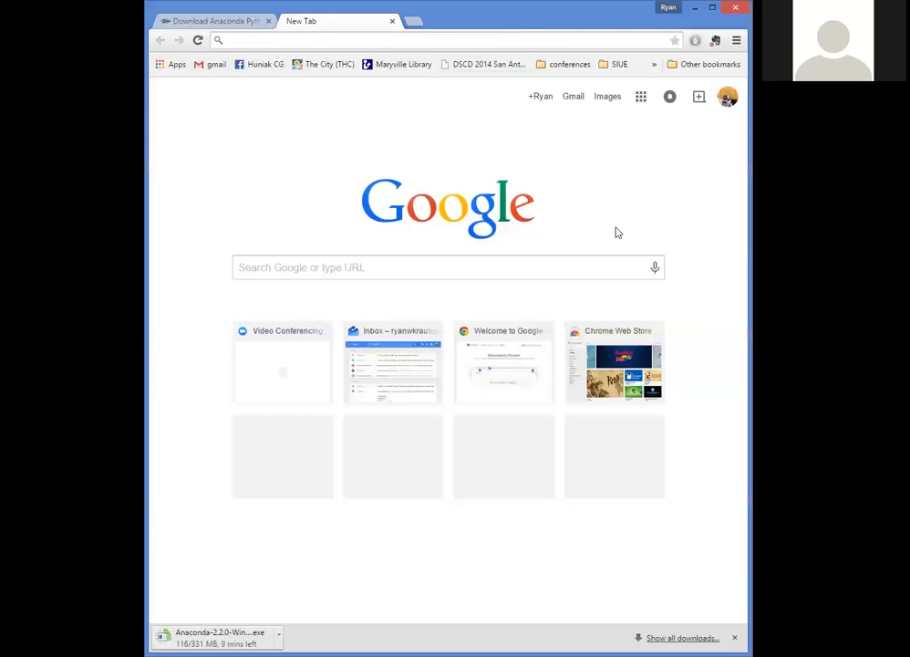
mouse_move(671, 252)
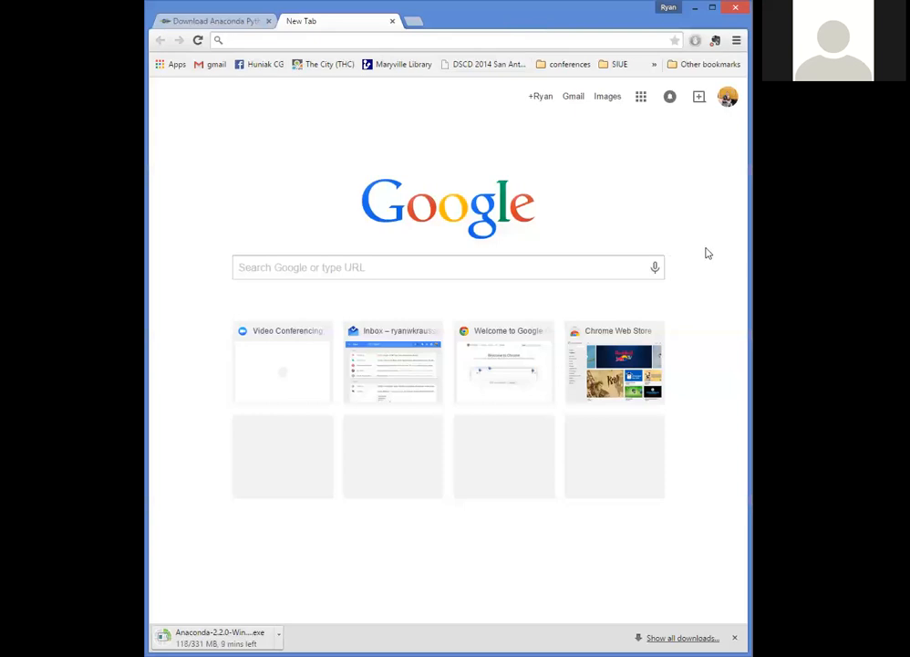
Search Google for "anaconda python"
type("anaconda python")
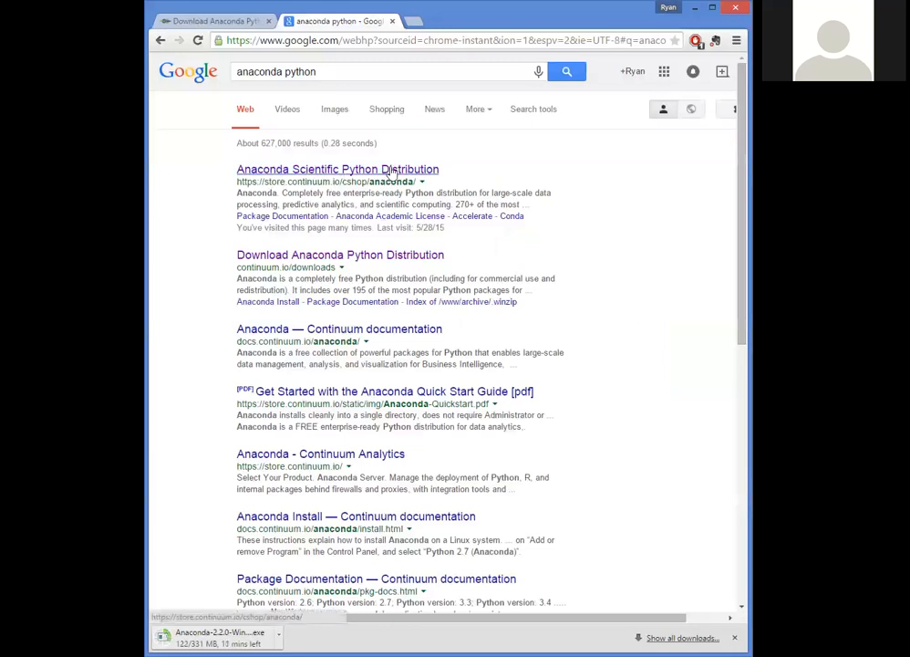
Reach the Anaconda distribution page from the search result and start the free download
left_click(335, 168)
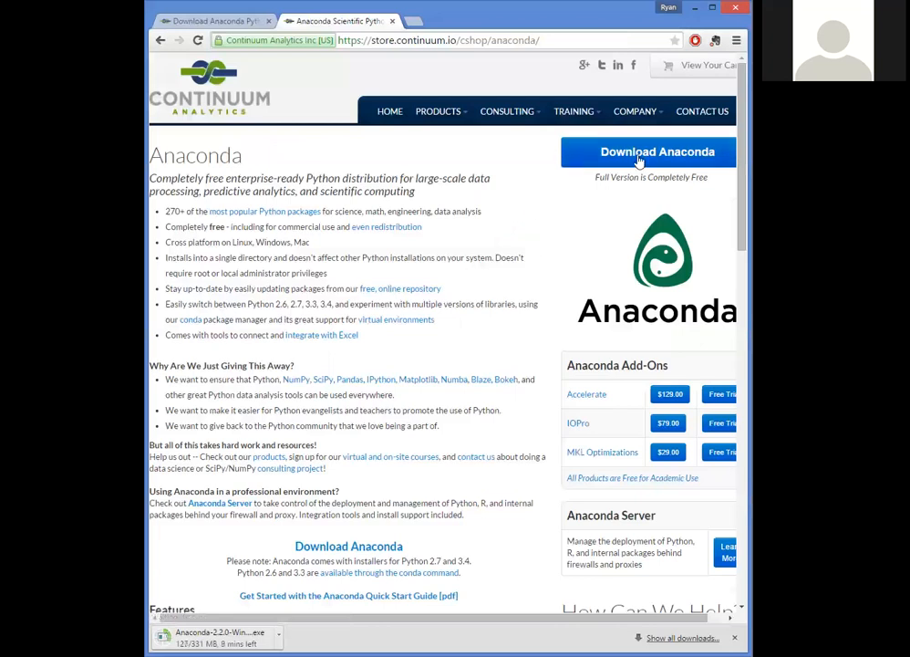
left_click(657, 152)
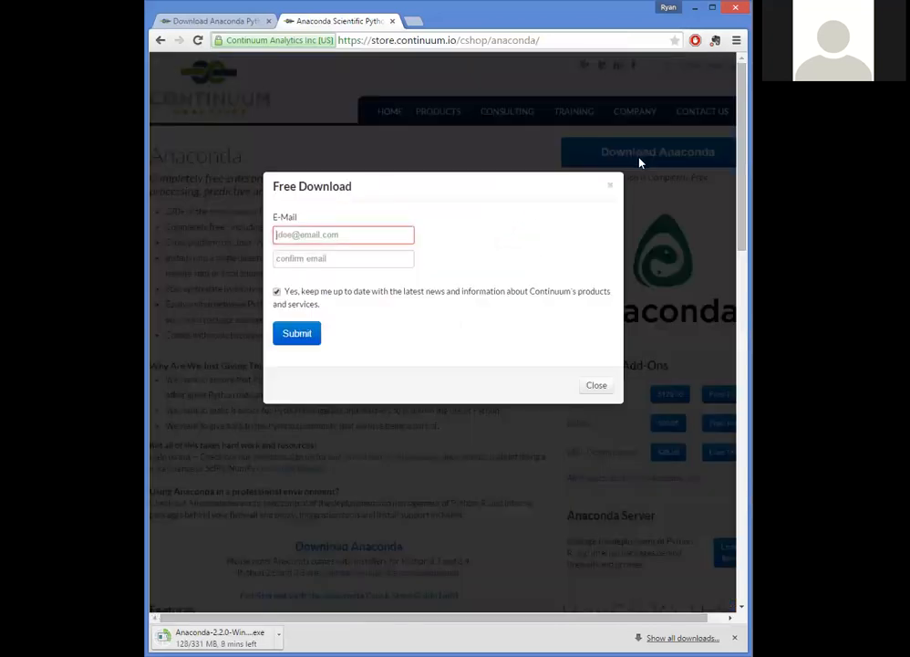
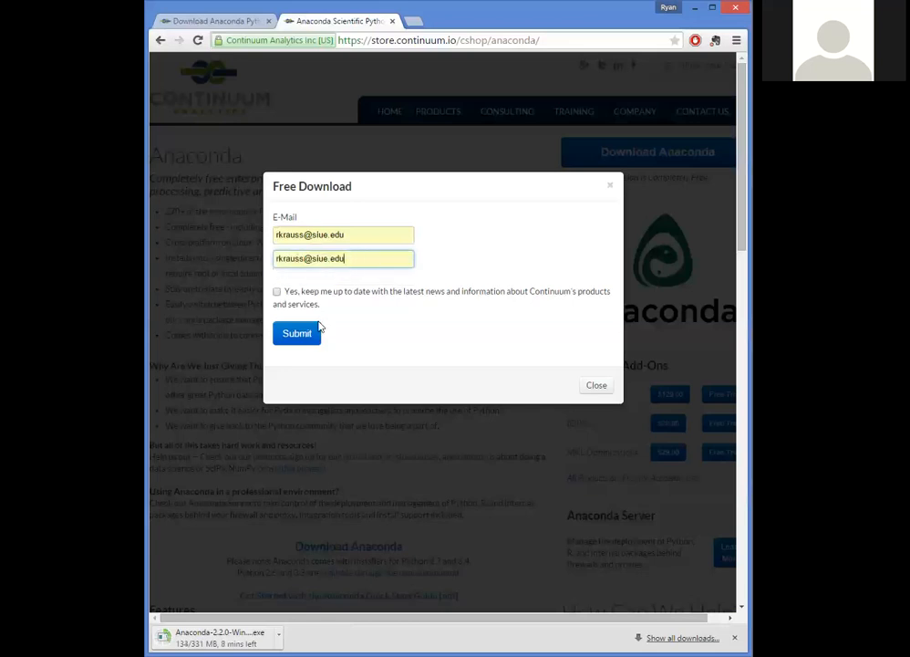
left_click(296, 332)
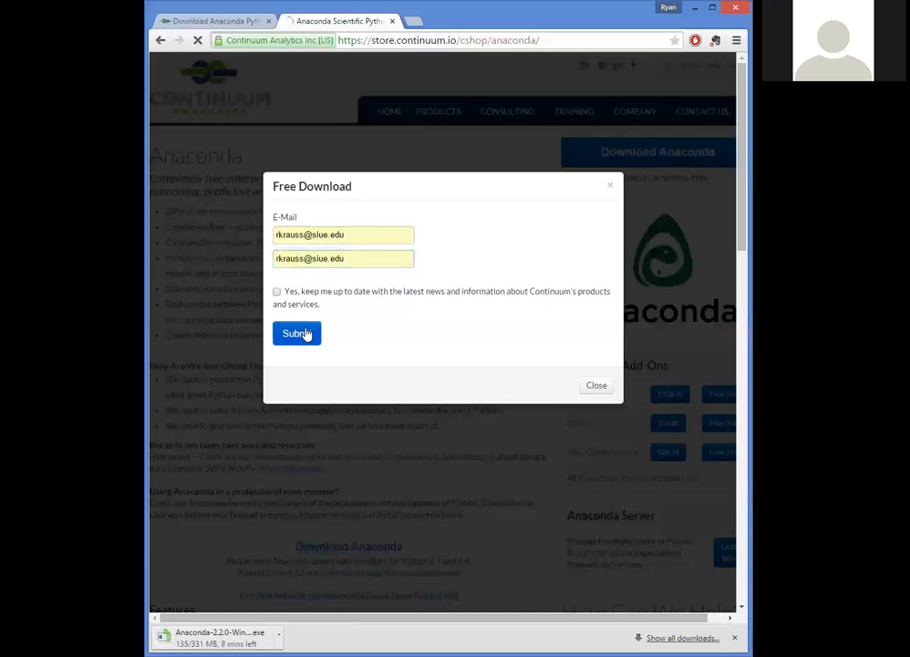
left_click(296, 332)
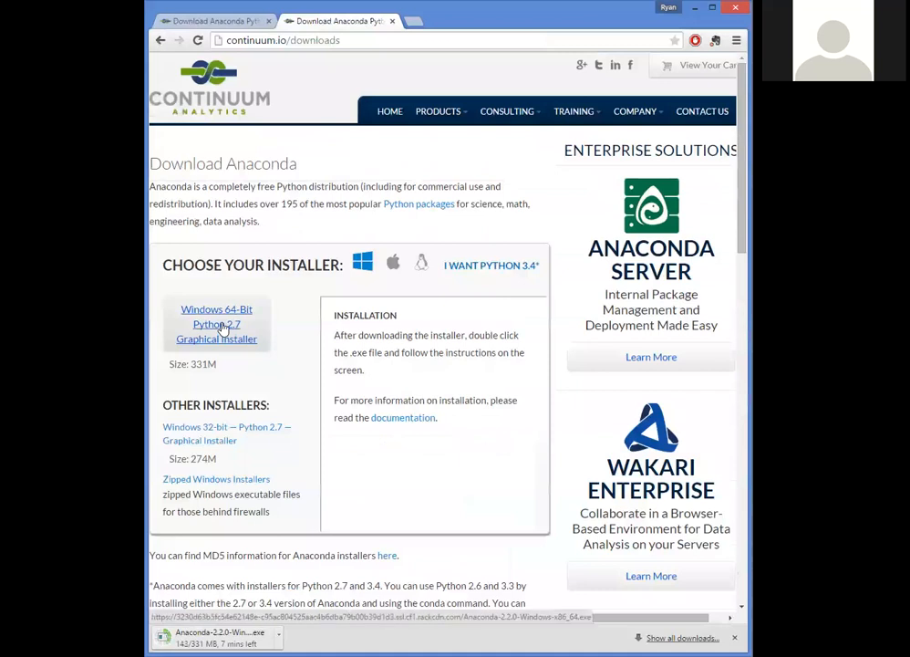
mouse_move(456, 274)
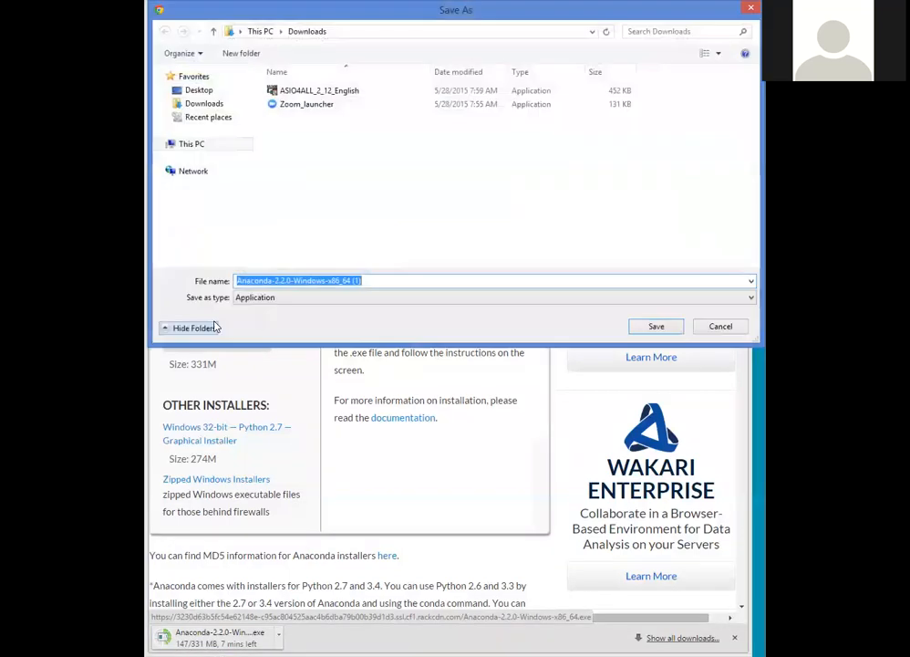
mouse_move(301, 307)
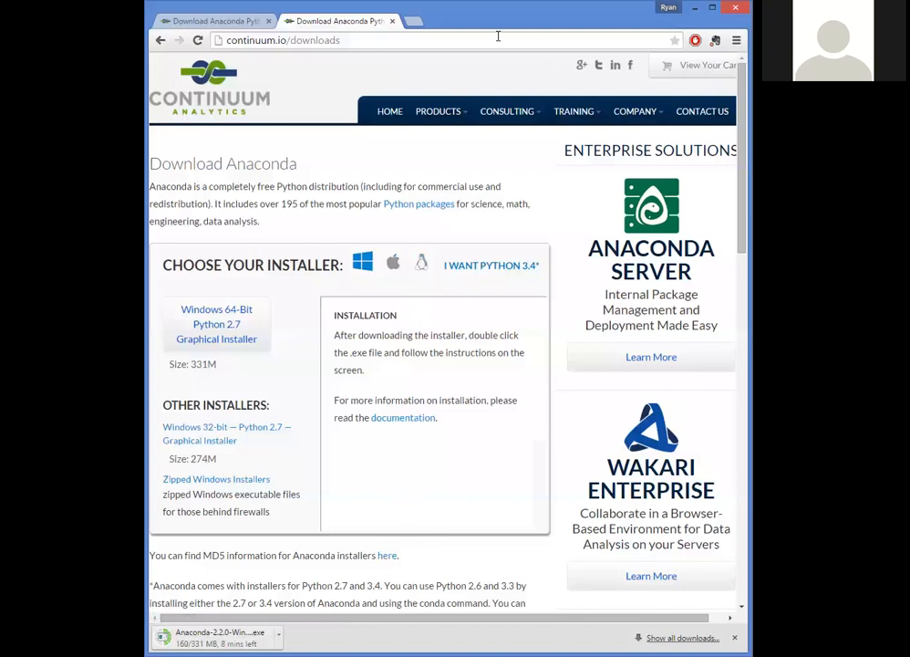
mouse_move(492, 37)
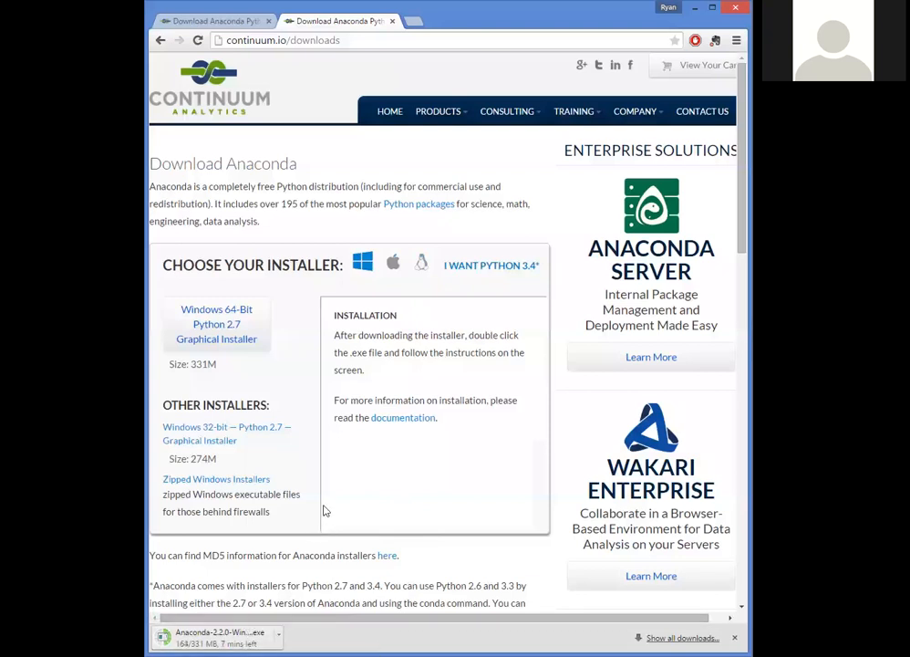
mouse_move(471, 299)
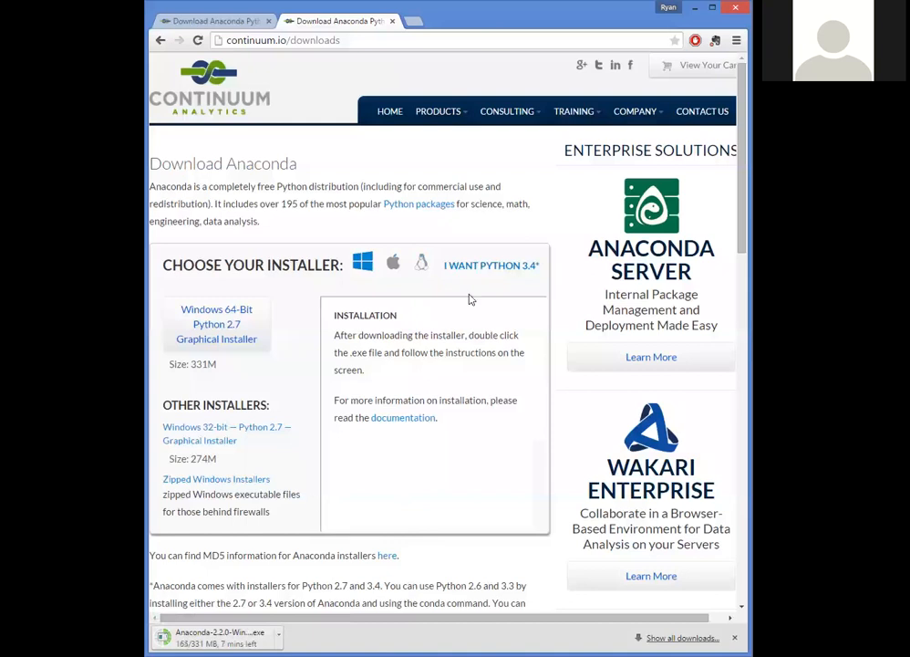
mouse_move(464, 5)
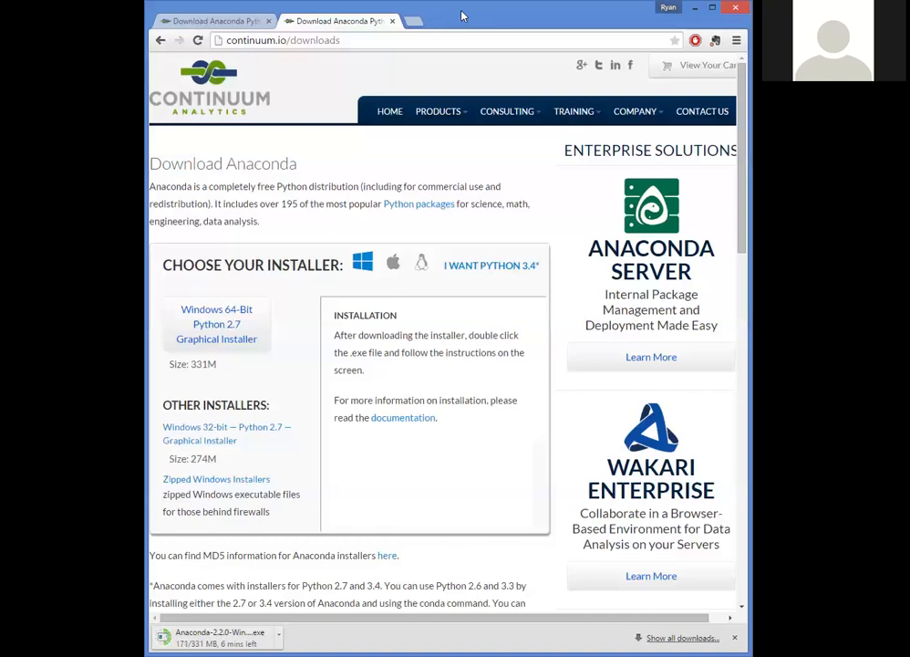
mouse_move(464, 14)
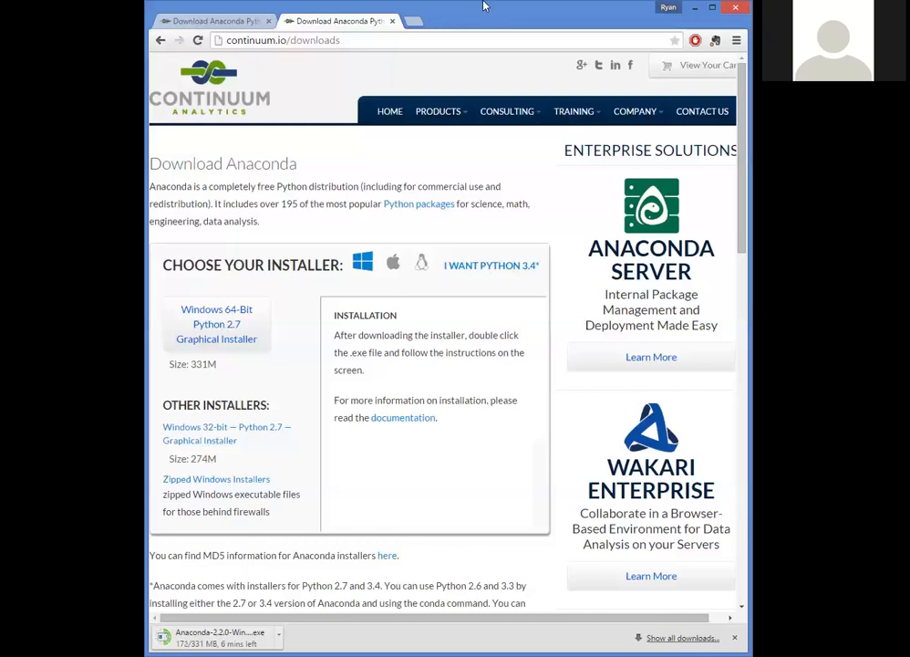
mouse_move(471, 26)
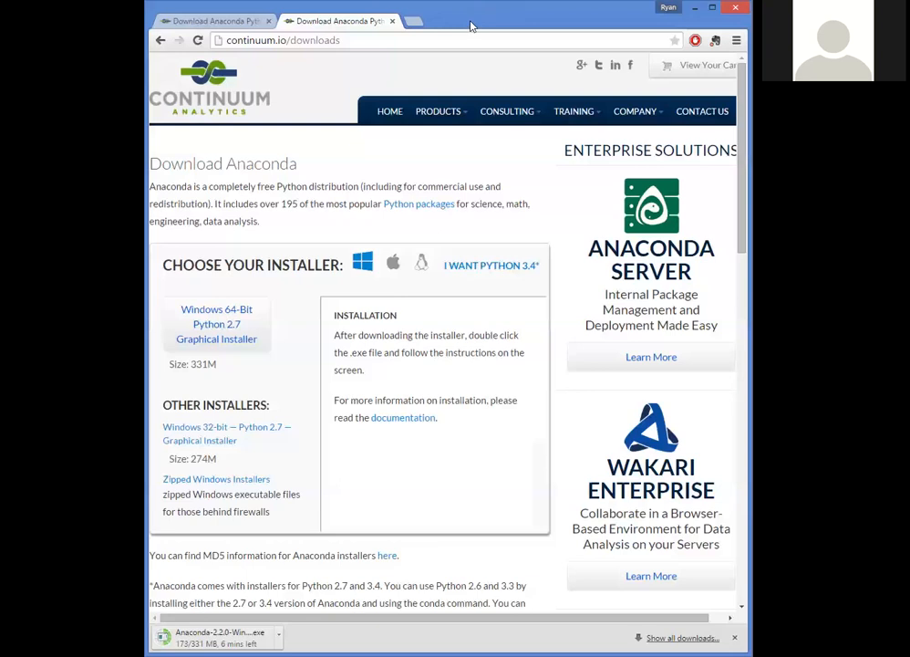